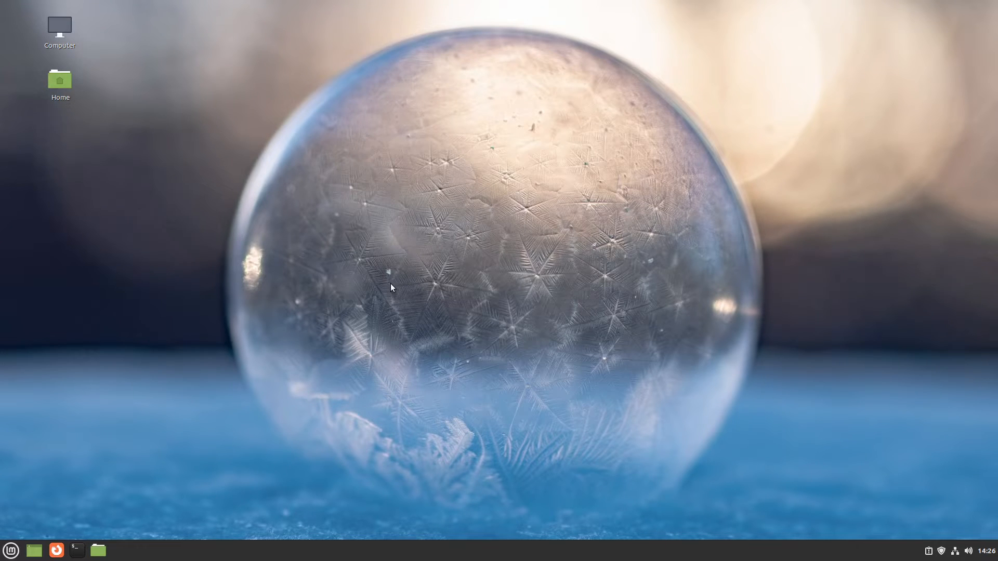
# - Open Power Management from menu search and confirm screen-off at 5 minutes, suspend at Never
pyautogui.write('power')
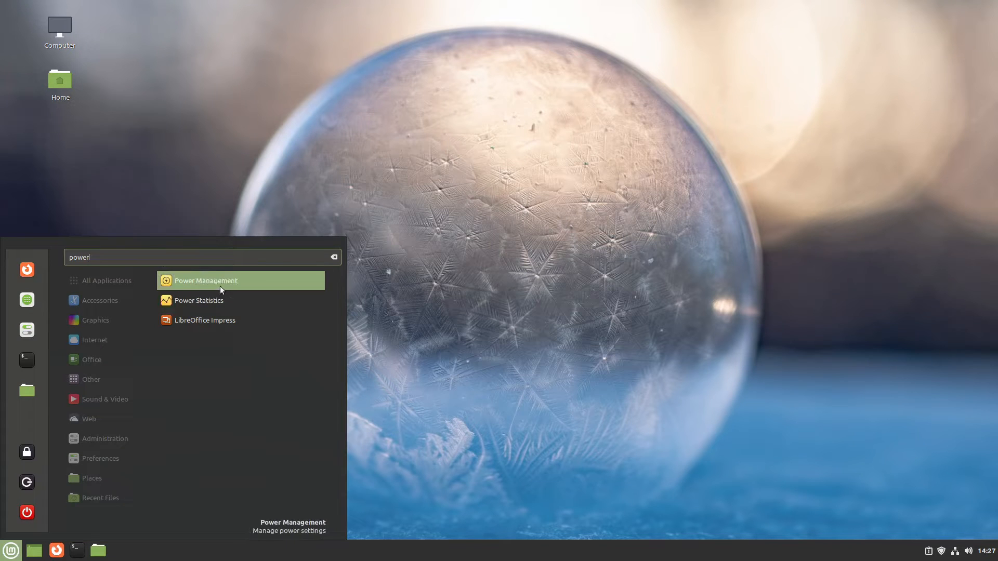
pyautogui.click(205, 281)
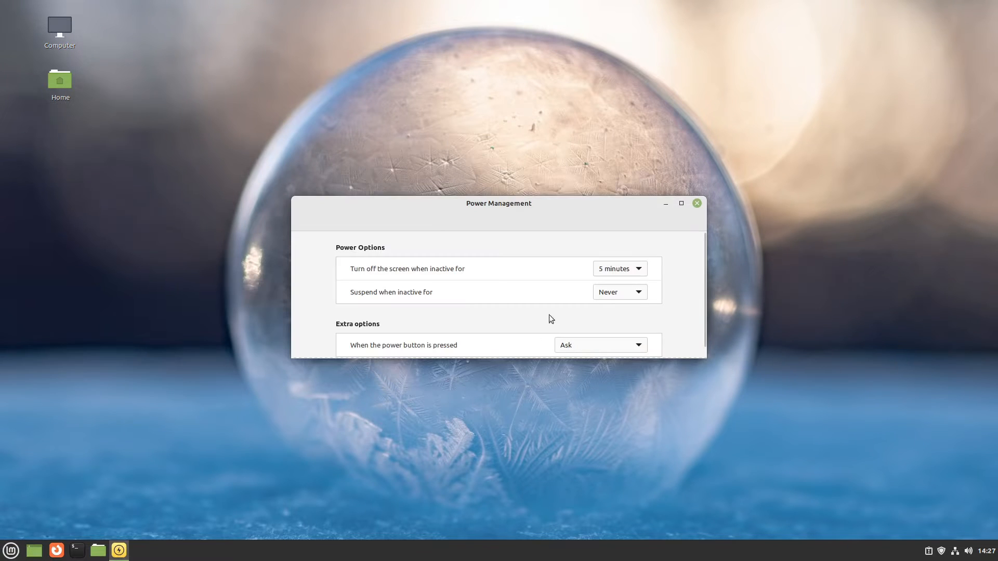
pyautogui.click(618, 268)
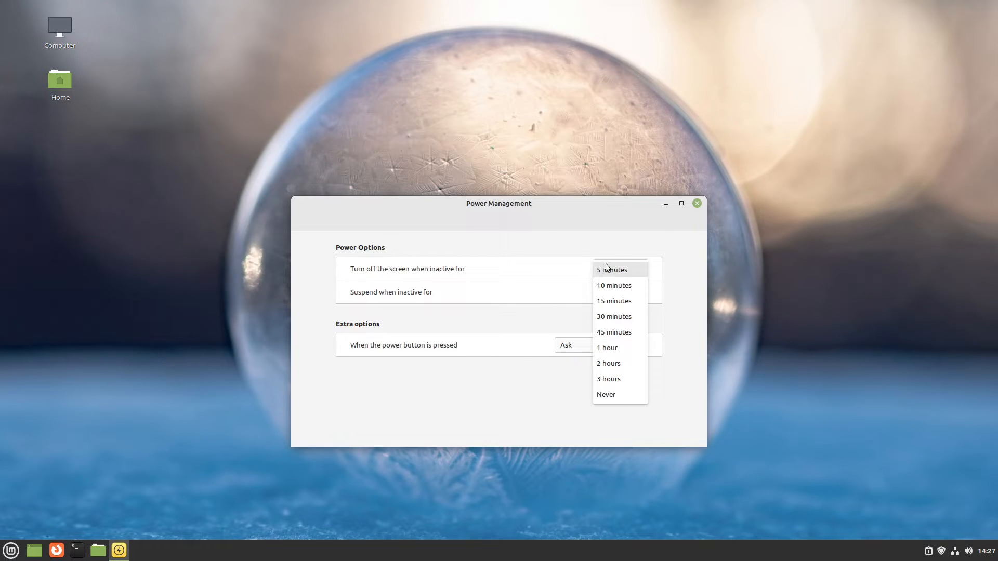
pyautogui.click(610, 269)
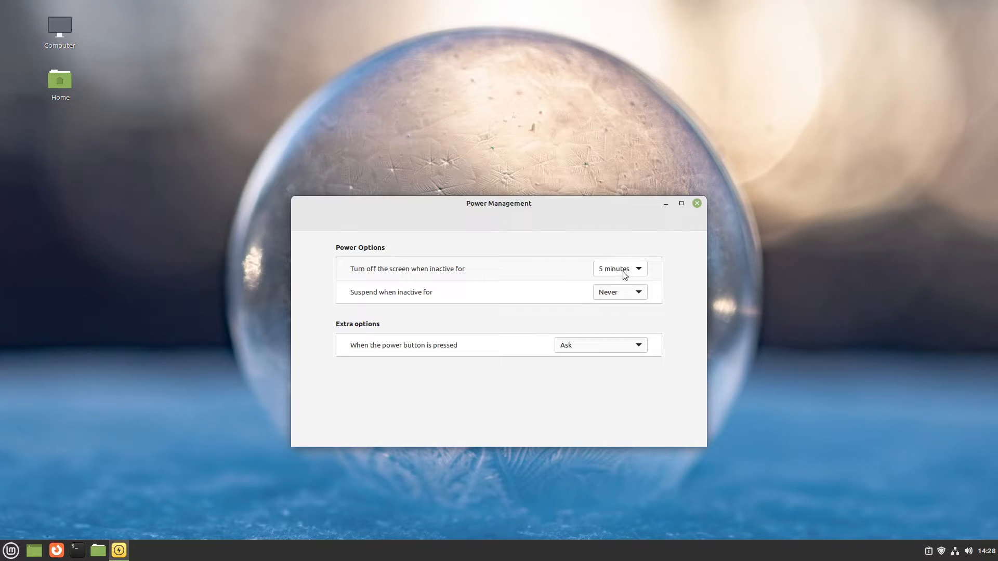
pyautogui.moveTo(620, 300)
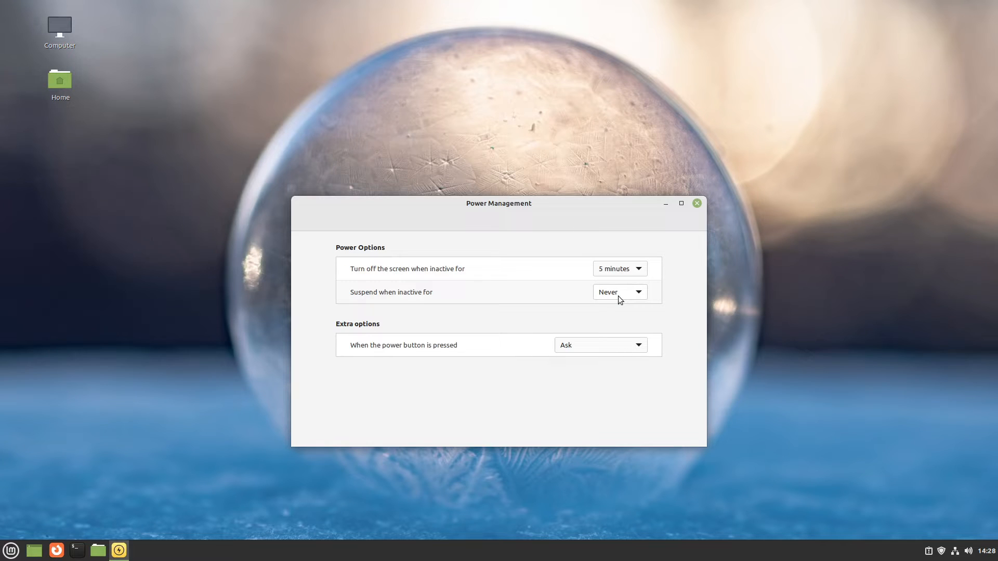
pyautogui.click(618, 292)
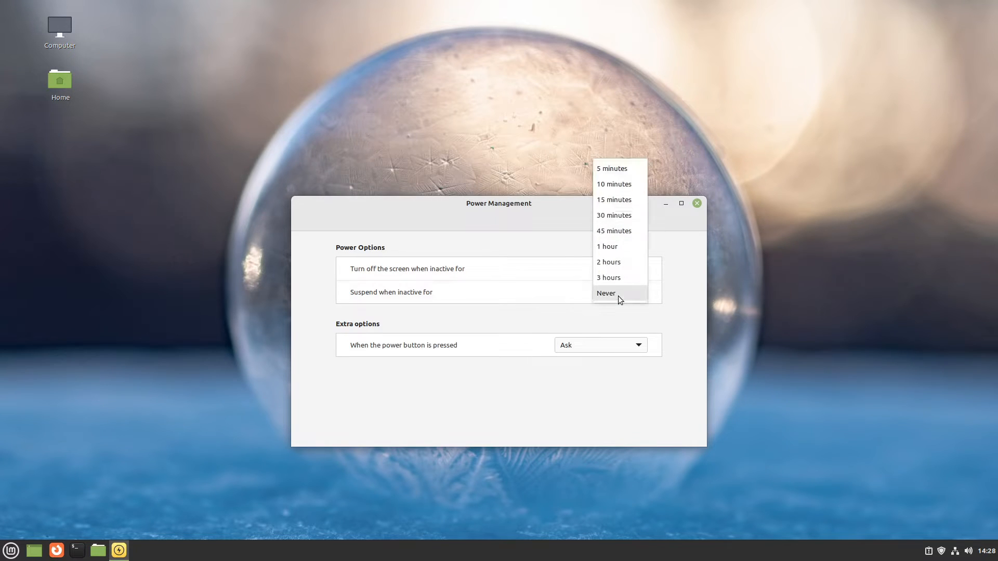
pyautogui.click(610, 168)
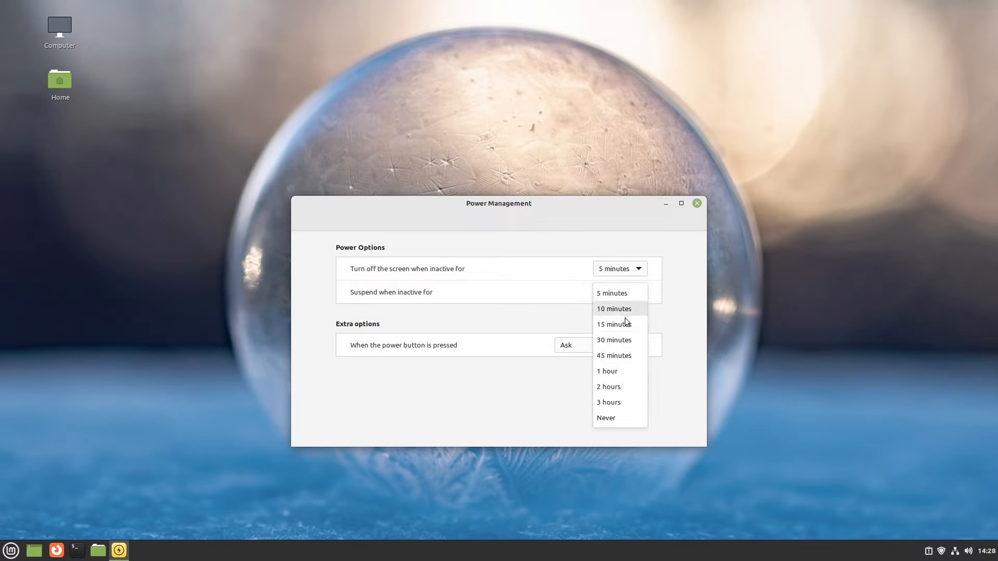
pyautogui.click(605, 418)
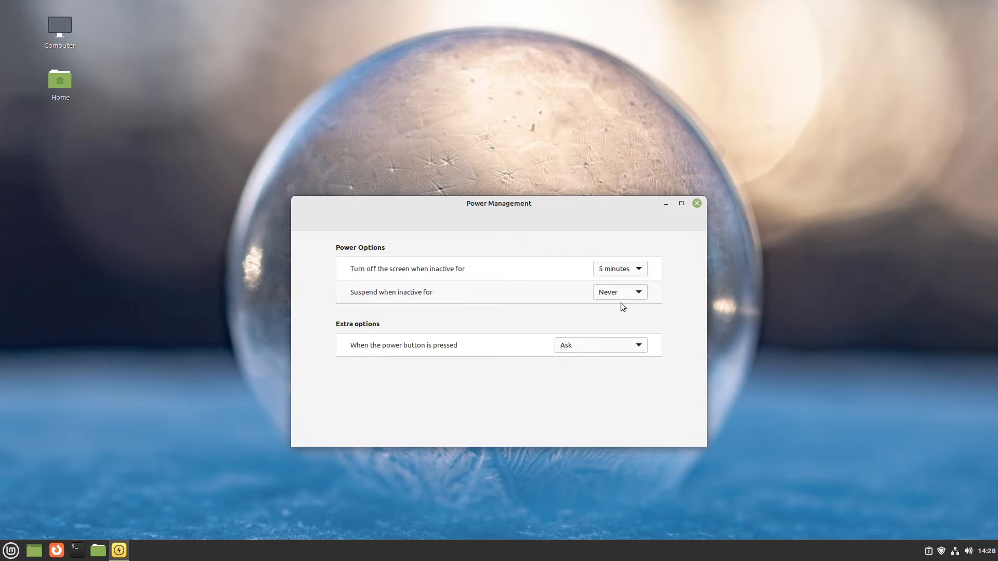
pyautogui.moveTo(614, 301)
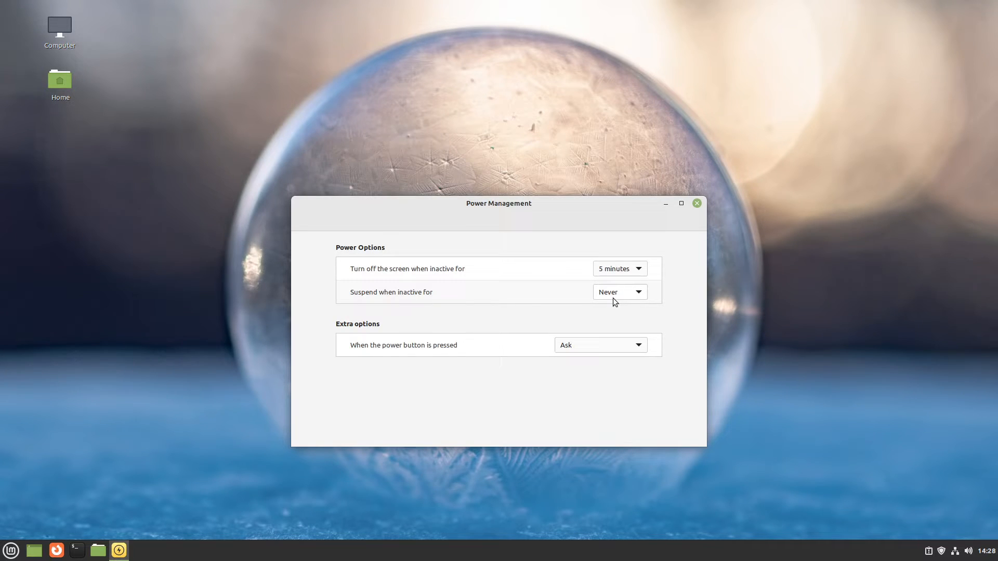
pyautogui.moveTo(616, 300)
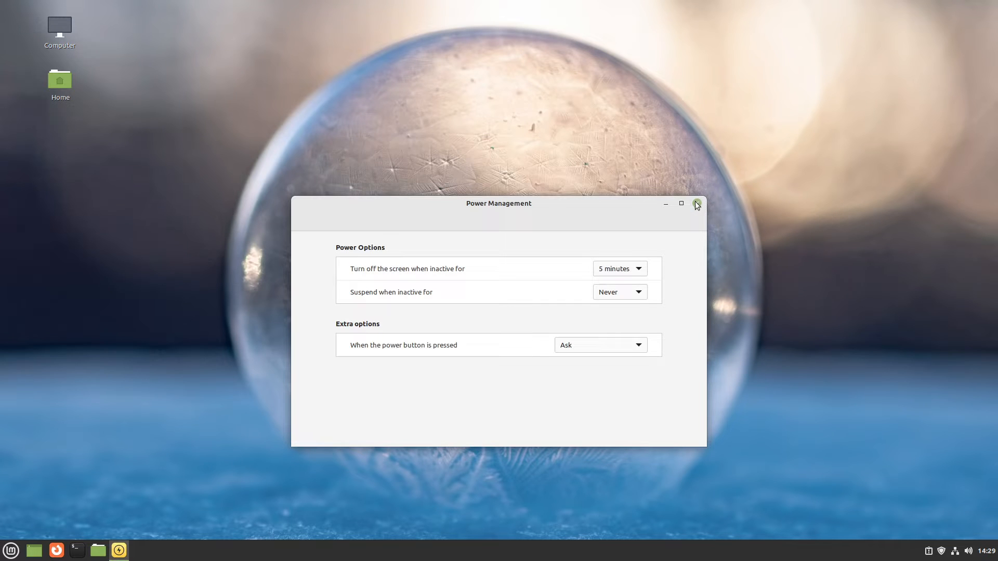
# - Add Ctrl+Alt+S as a second Suspend shortcut under Keyboard > Shortcuts > System
pyautogui.click(695, 204)
pyautogui.write('key')
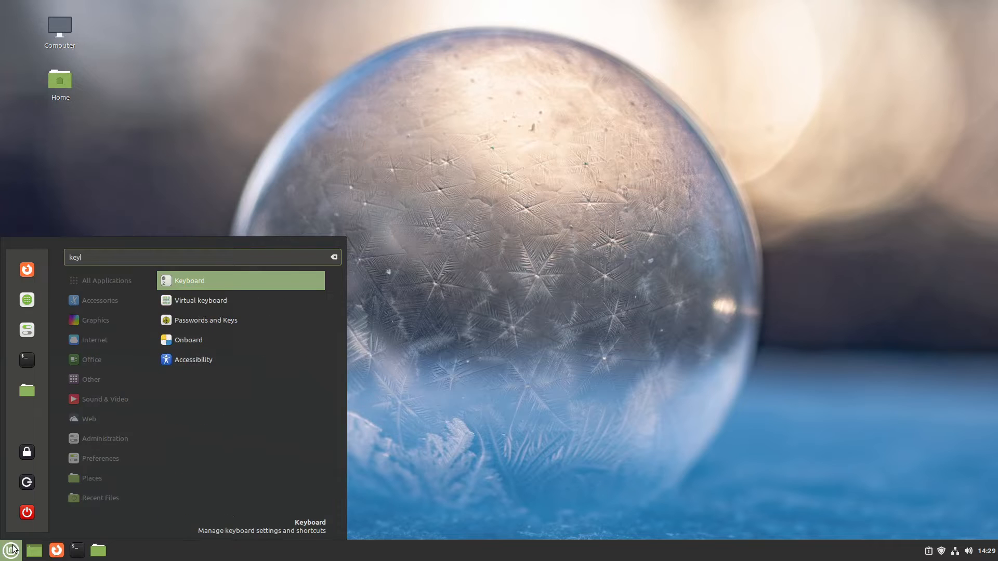
pyautogui.click(190, 280)
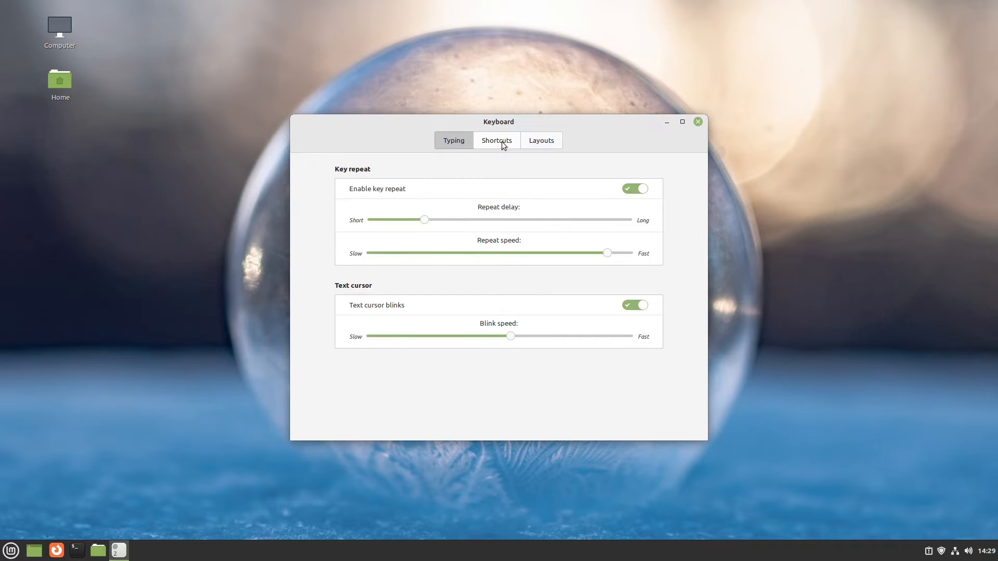
pyautogui.click(495, 140)
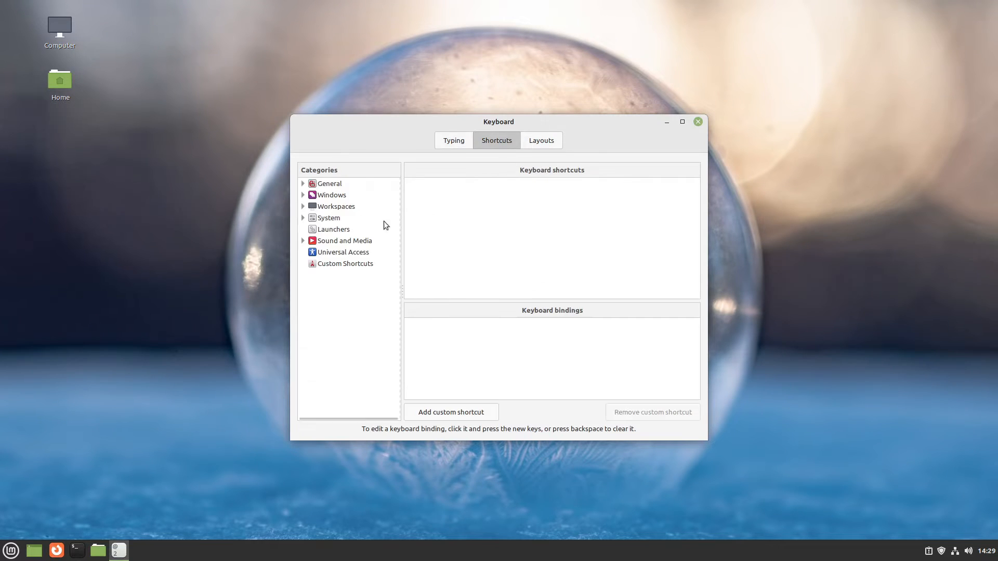
pyautogui.click(328, 218)
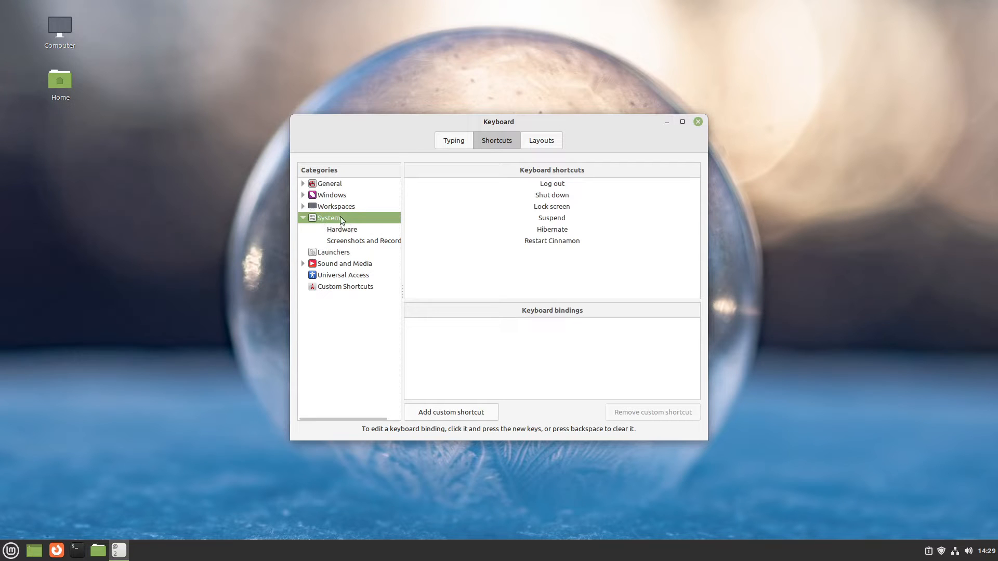
pyautogui.moveTo(558, 218)
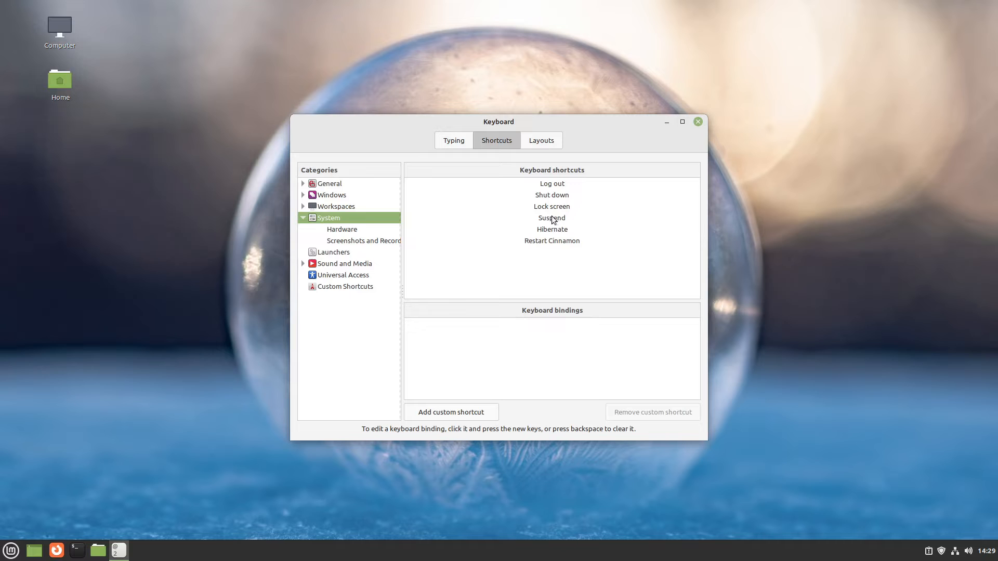
pyautogui.click(550, 218)
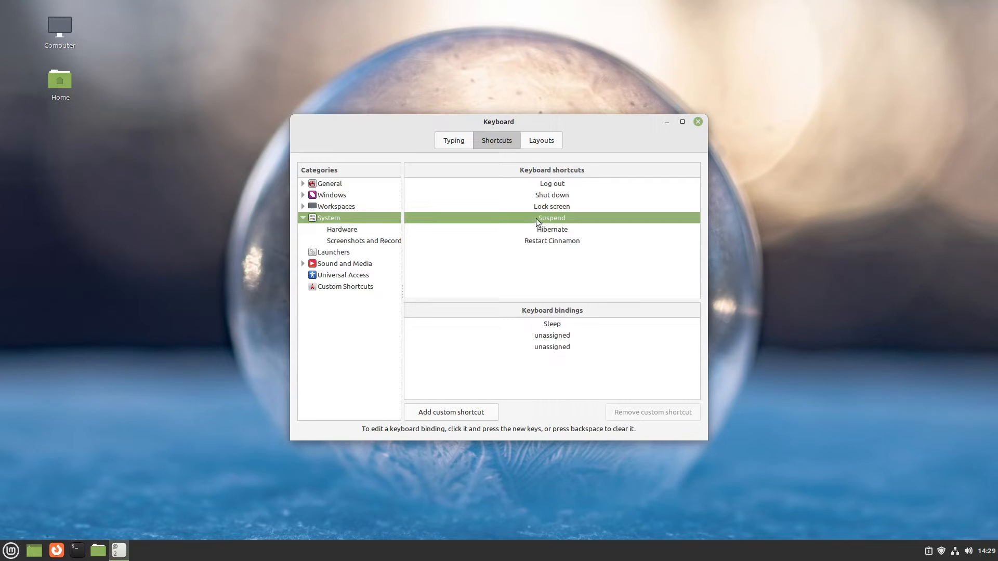
pyautogui.click(551, 334)
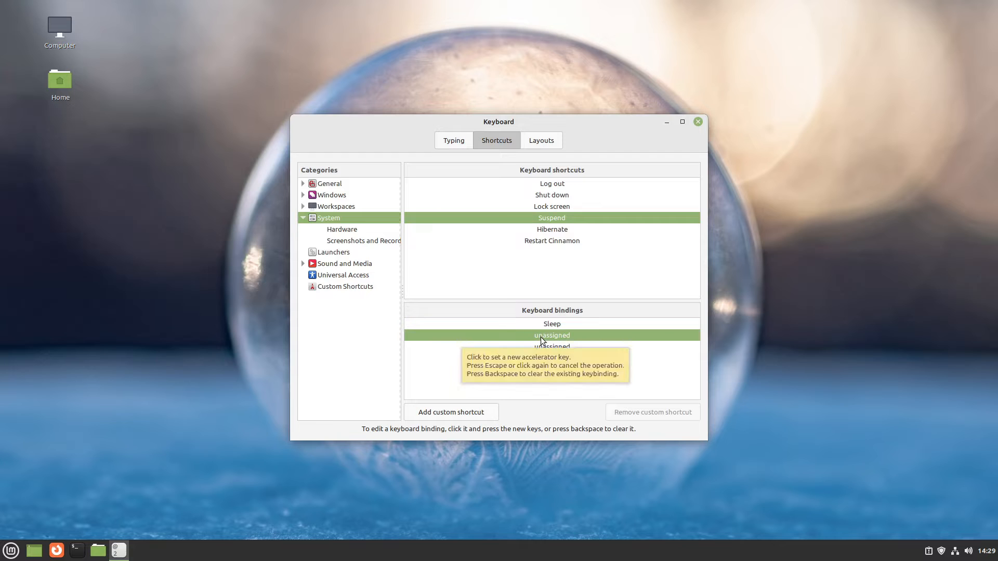
pyautogui.click(551, 336)
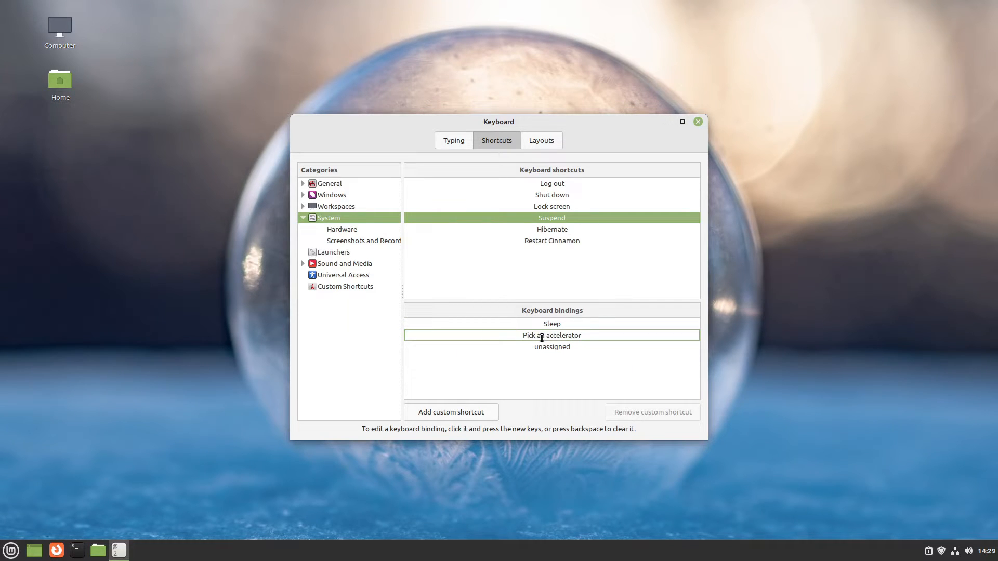
pyautogui.press('ctrl+alt+s')
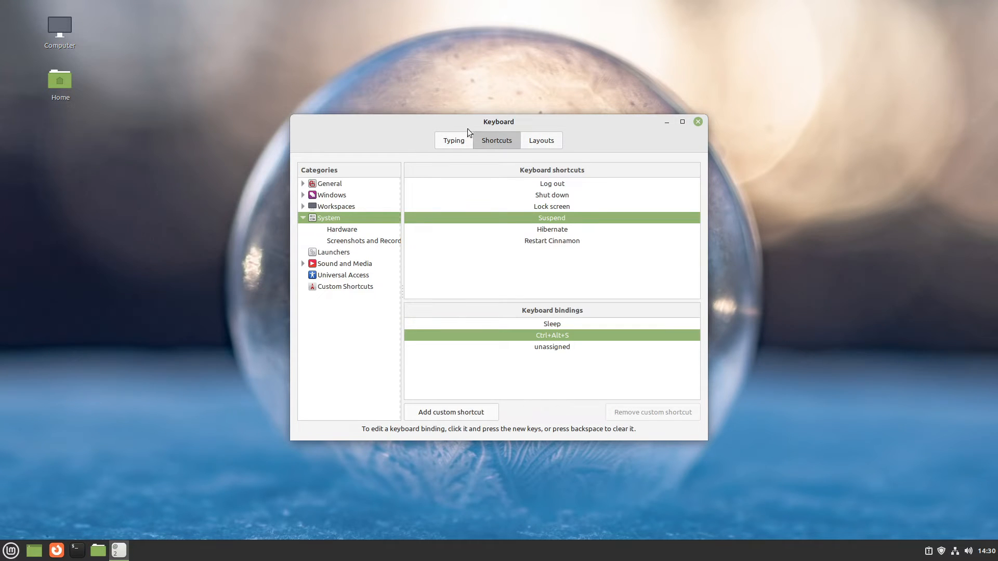
pyautogui.moveTo(487, 124)
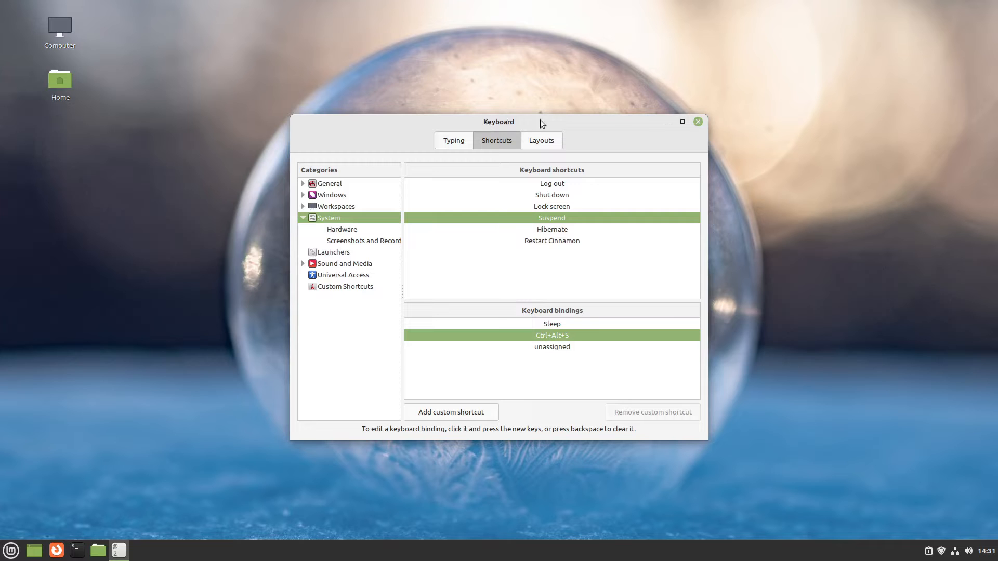
# - Close the Keyboard settings window and bring up a terminal from the panel
pyautogui.click(697, 121)
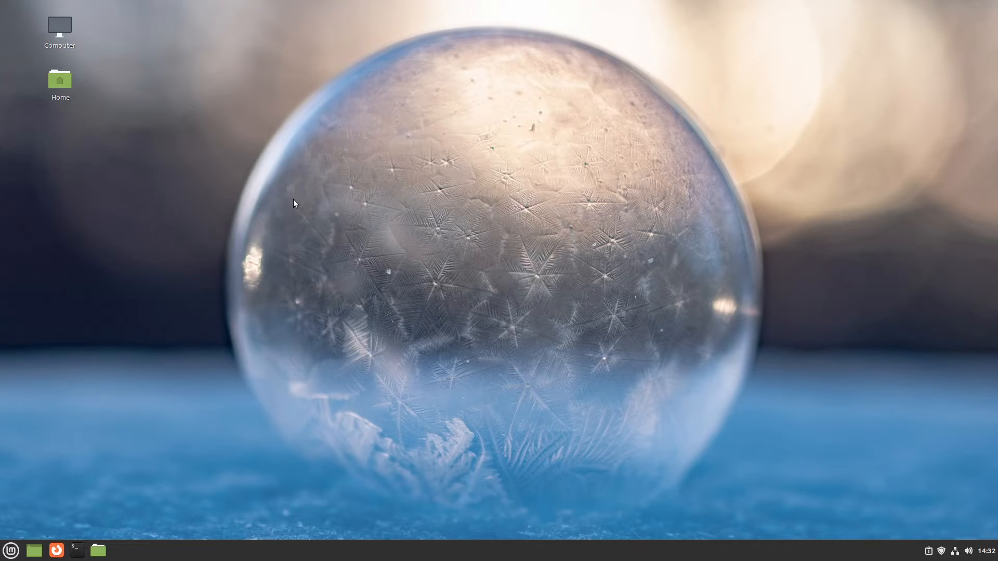
pyautogui.moveTo(303, 199)
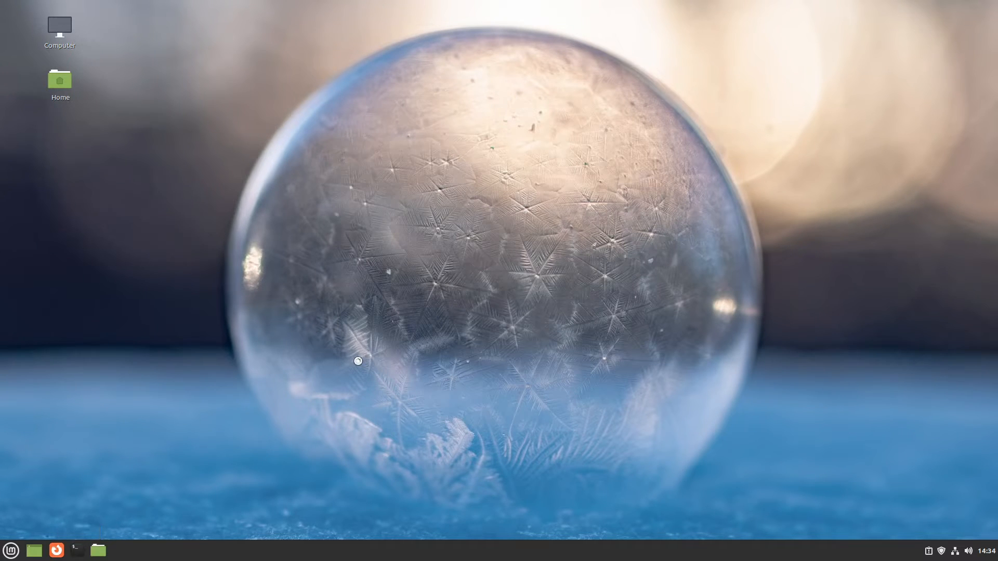
pyautogui.click(75, 551)
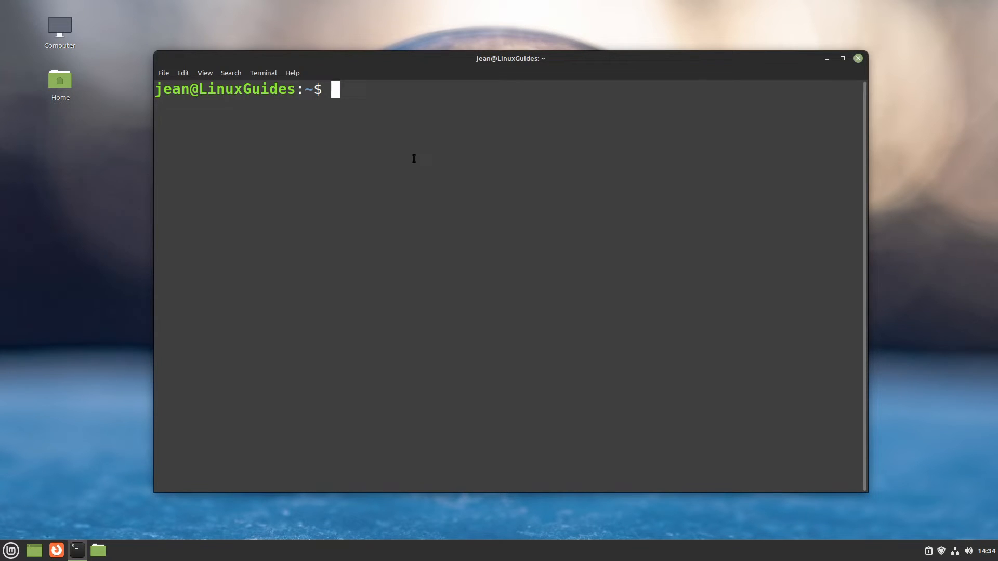
# - Install power-profiles-daemon with sudo apt, then list profiles with powerprofilesctl
pyautogui.write('sudo')
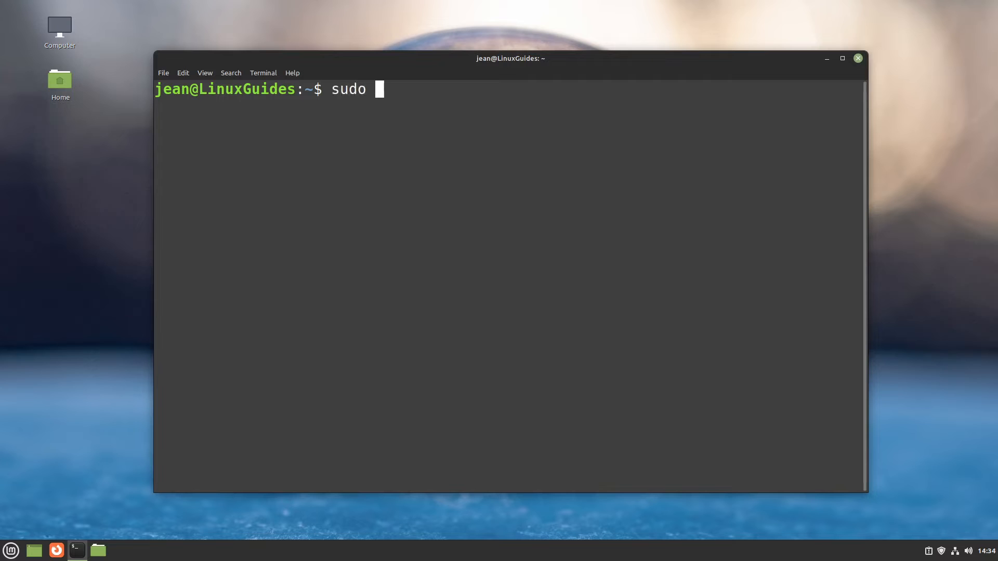
pyautogui.write('apt insta')
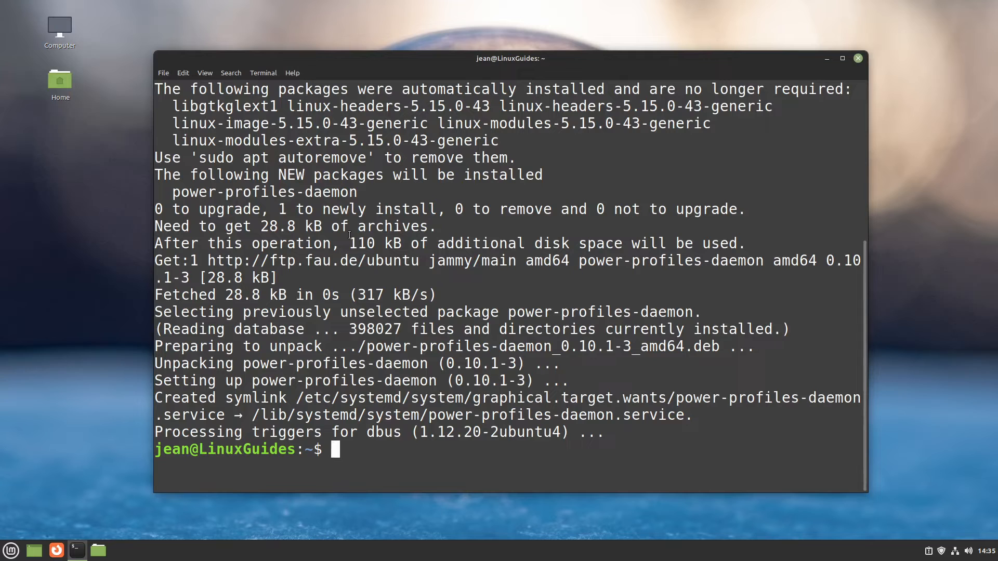
pyautogui.write('powerprofilesctl')
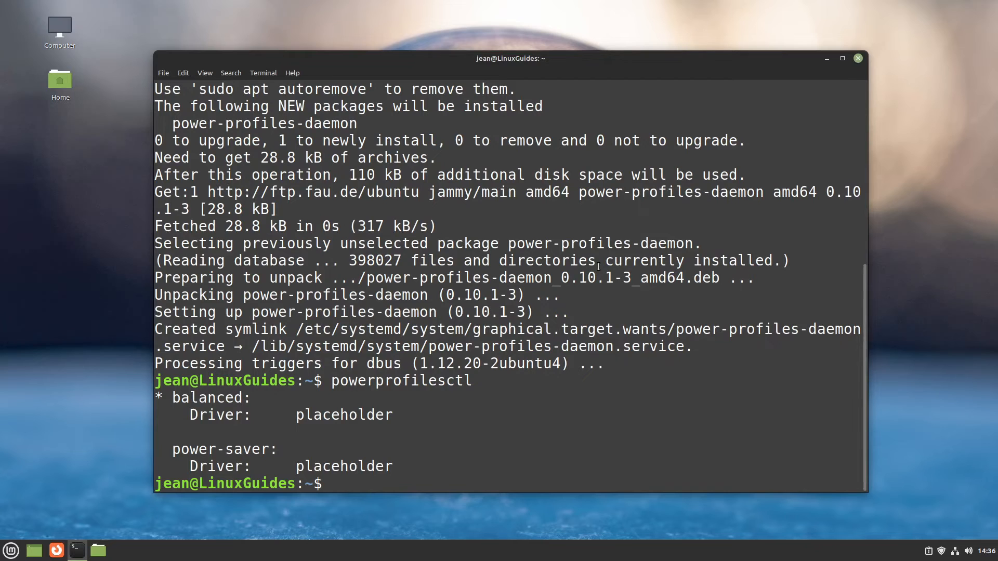
# - Run 'powerprofilesctl set power-saver' to switch to the power-saver profile
pyautogui.write('pow')
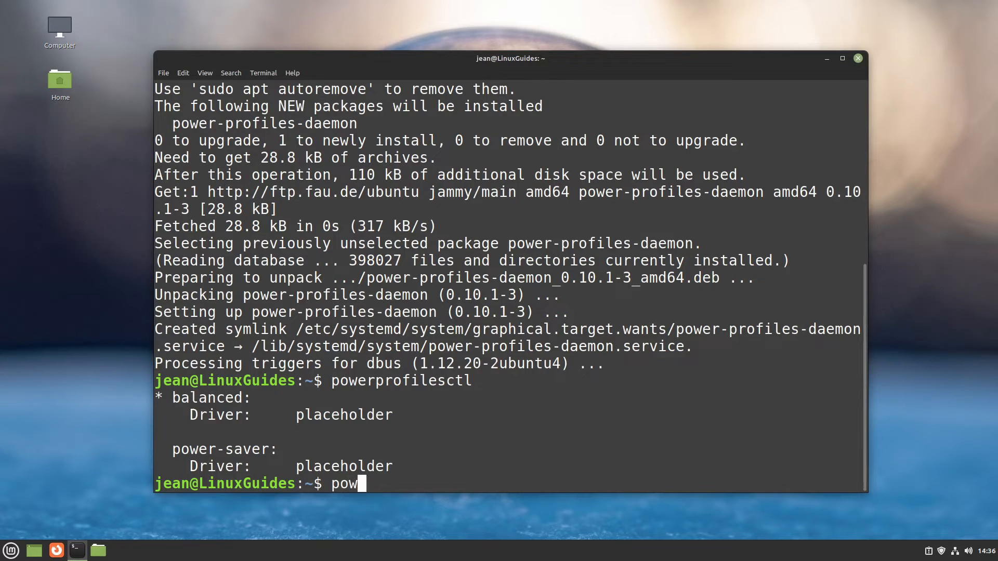
pyautogui.write('erprofilesctl set')
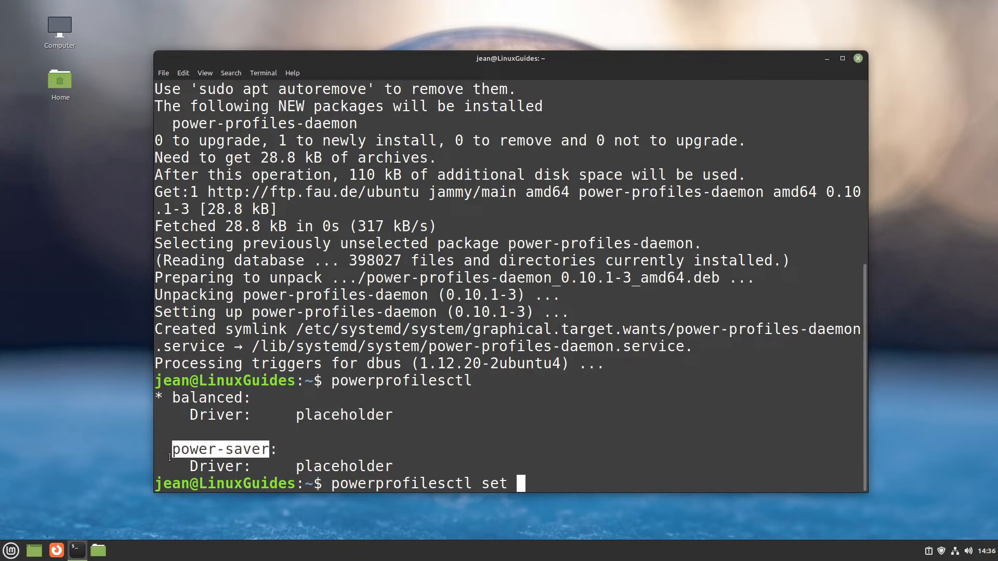
pyautogui.write('power-saver')
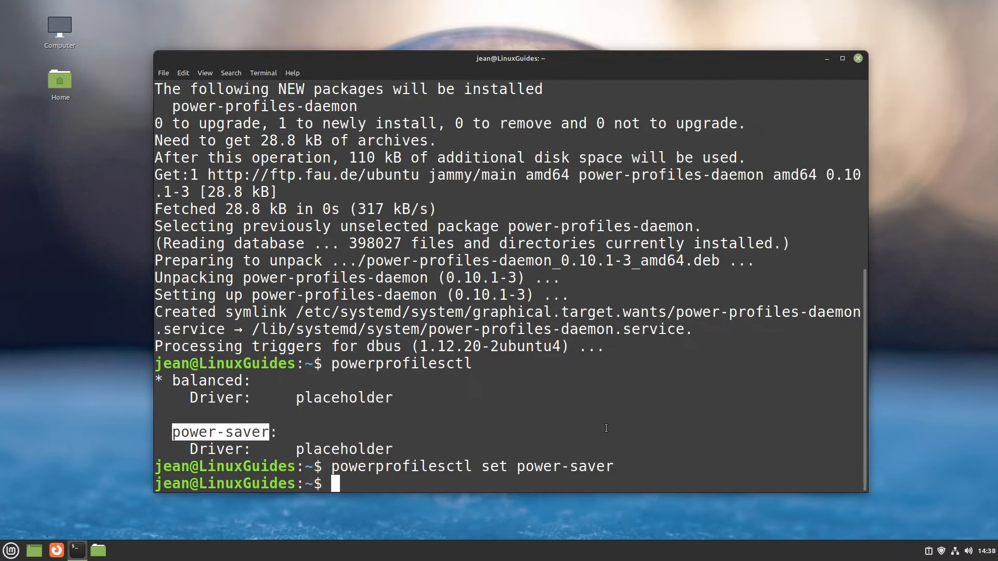
pyautogui.moveTo(916, 551)
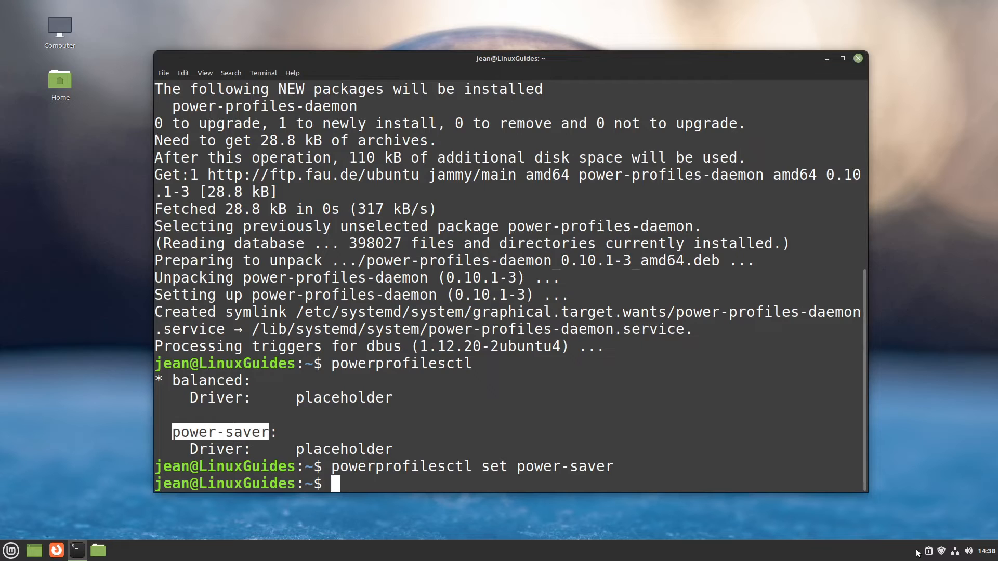
pyautogui.moveTo(463, 367)
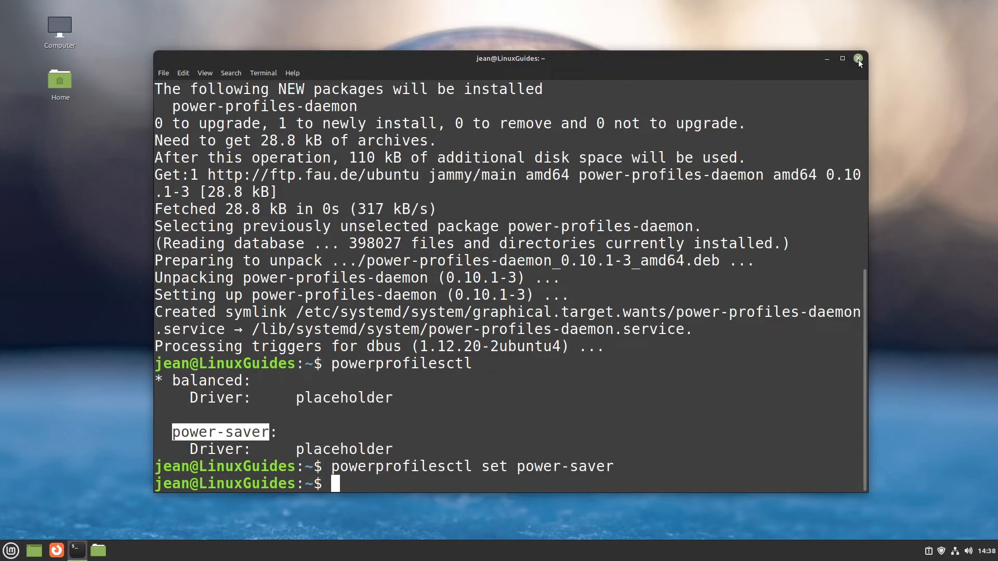
# - Close the terminal window
pyautogui.click(858, 59)
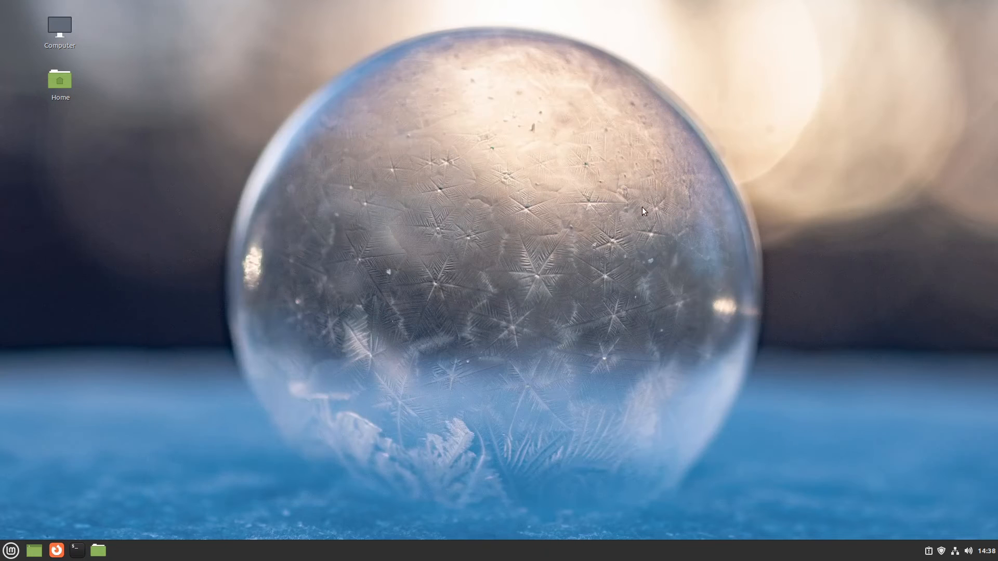
pyautogui.moveTo(609, 237)
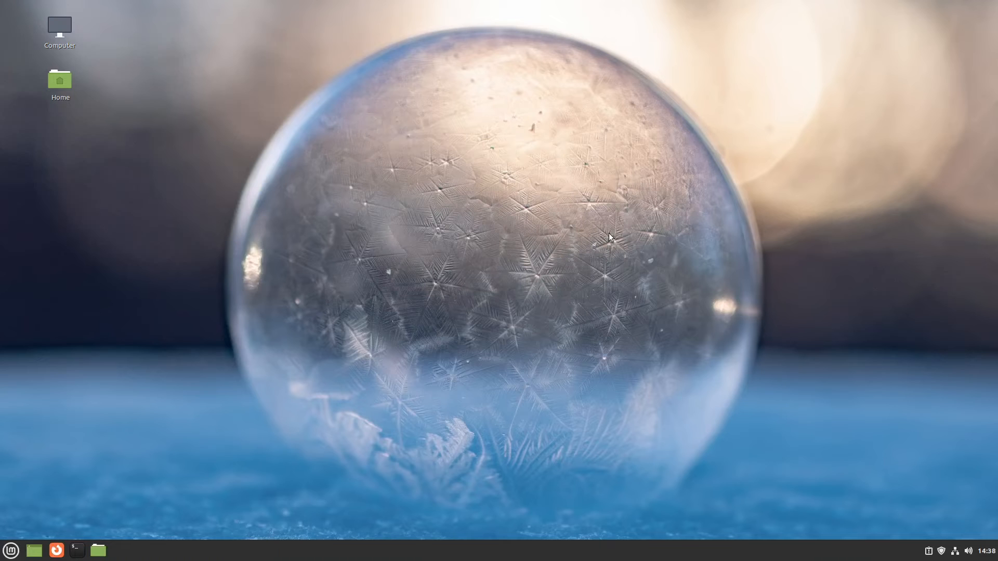
pyautogui.moveTo(301, 283)
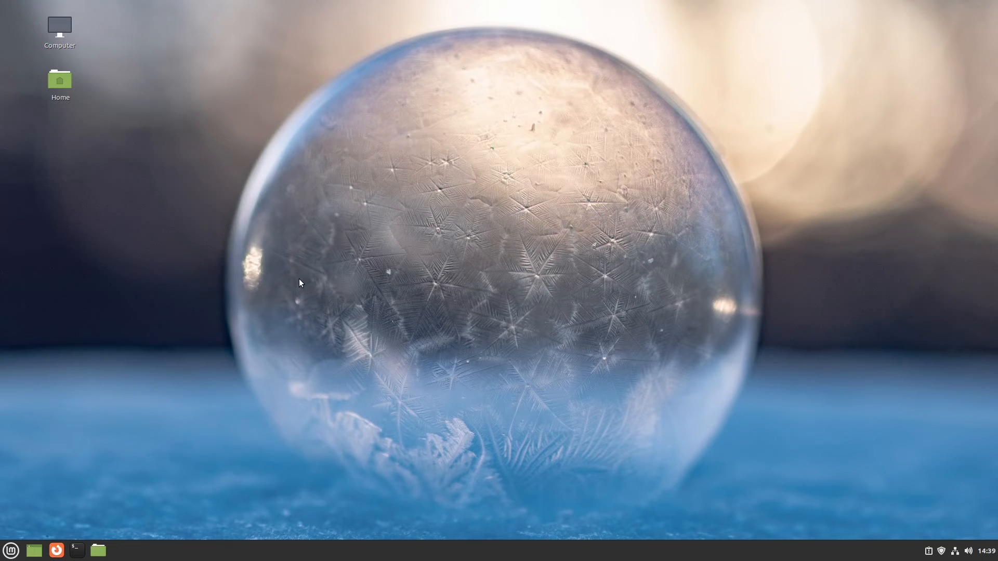
pyautogui.moveTo(210, 298)
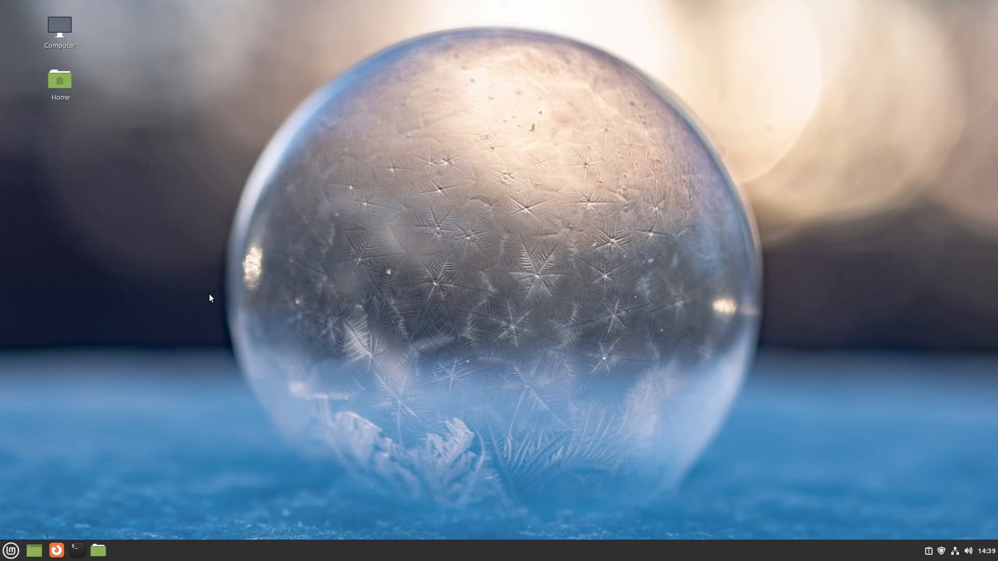
pyautogui.moveTo(767, 354)
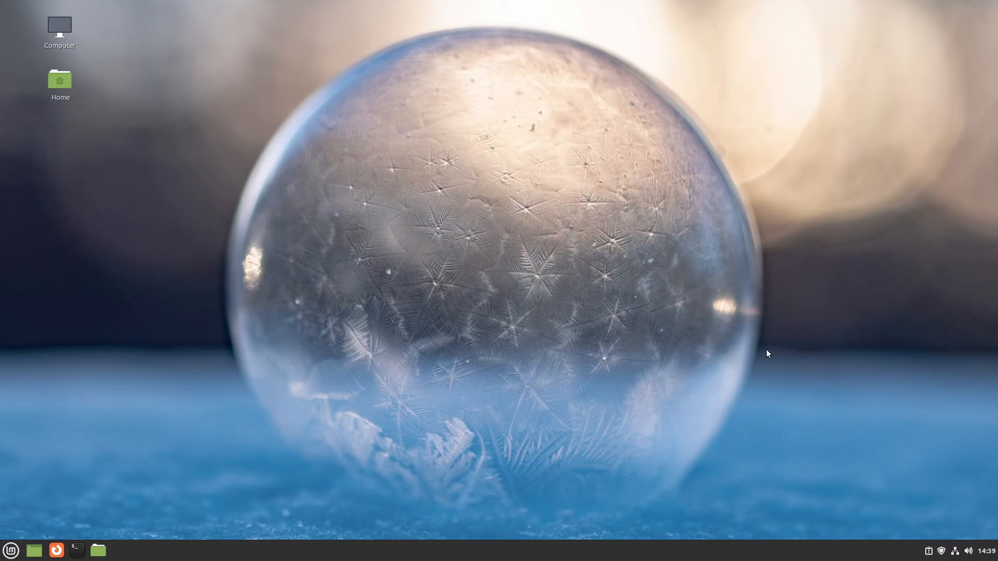
pyautogui.moveTo(745, 366)
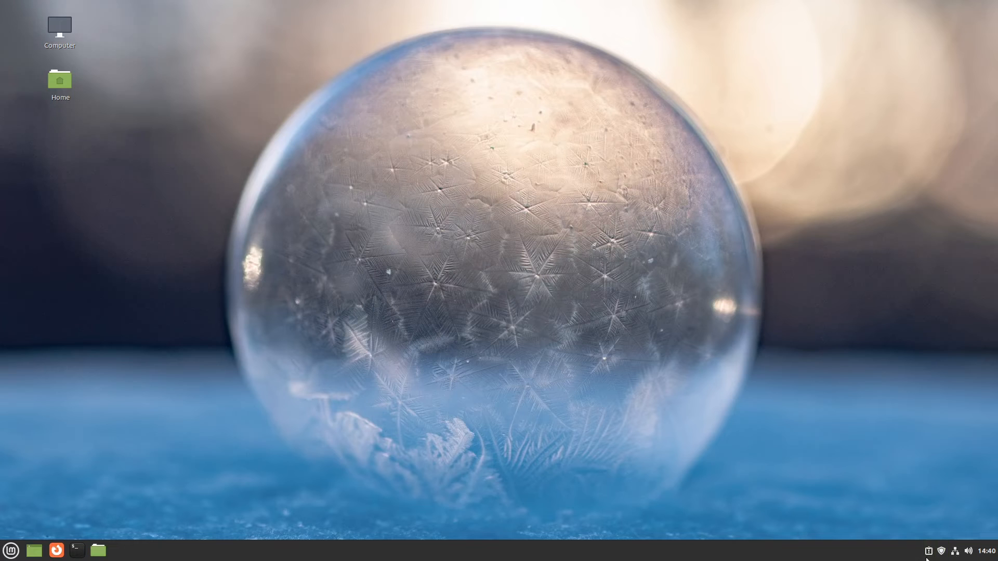
pyautogui.moveTo(886, 514)
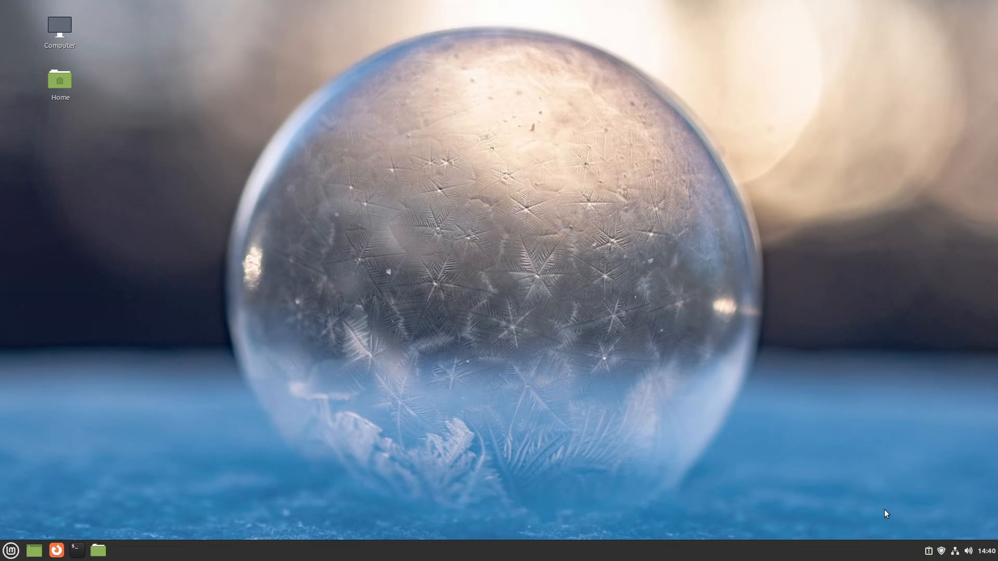
pyautogui.moveTo(410, 338)
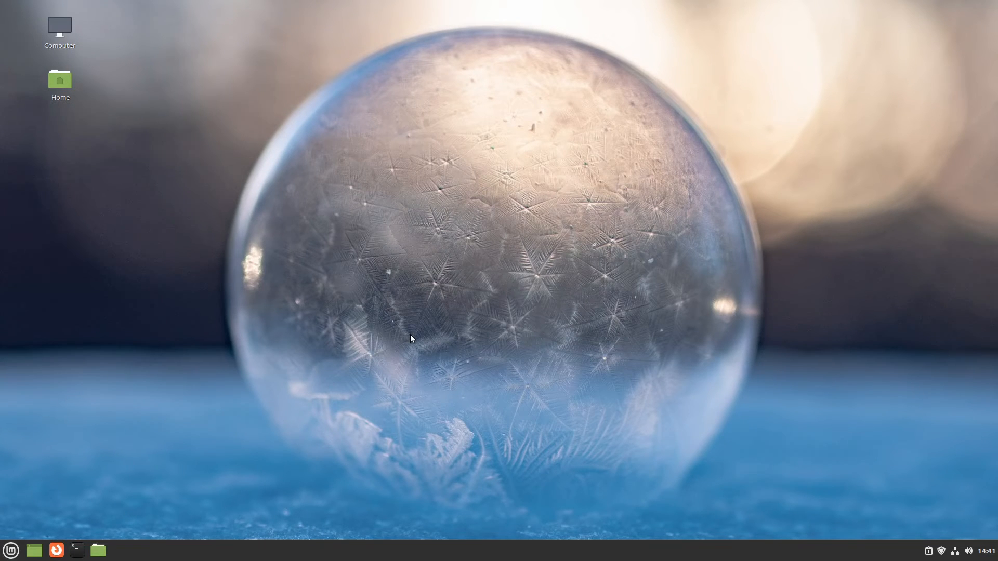
pyautogui.moveTo(407, 342)
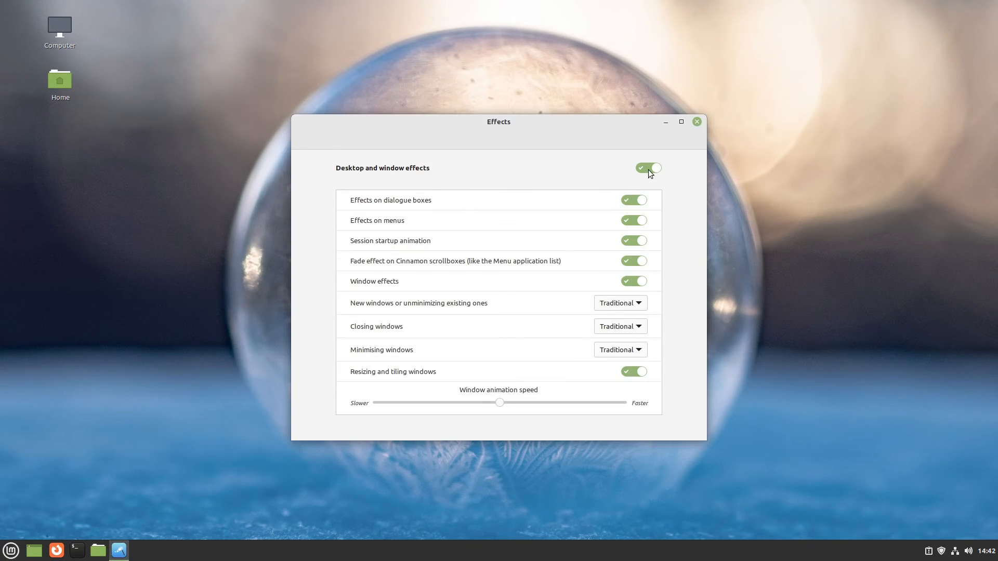
# - Toggle 'Desktop and window effects' off and close the Effects window
pyautogui.click(648, 168)
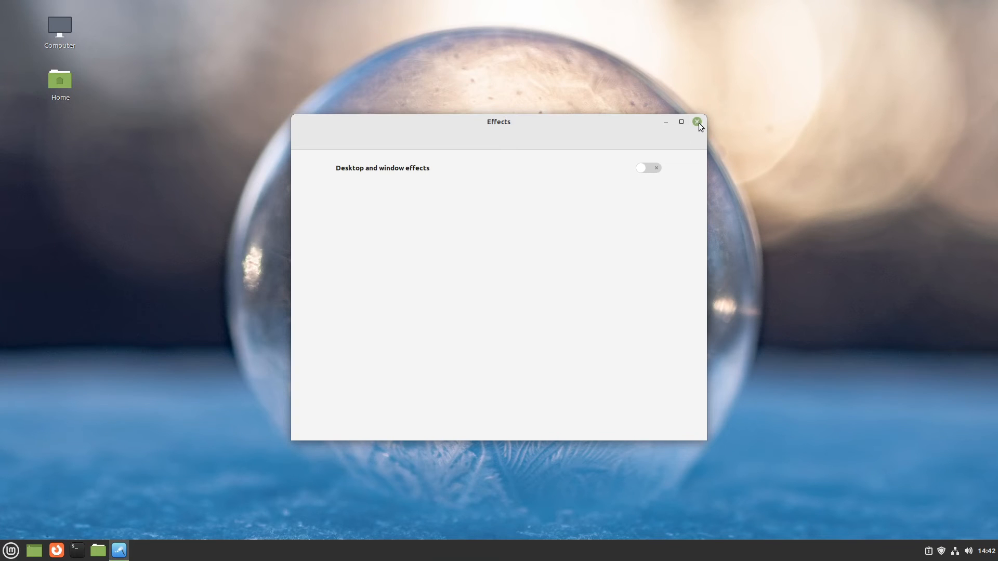
pyautogui.click(697, 122)
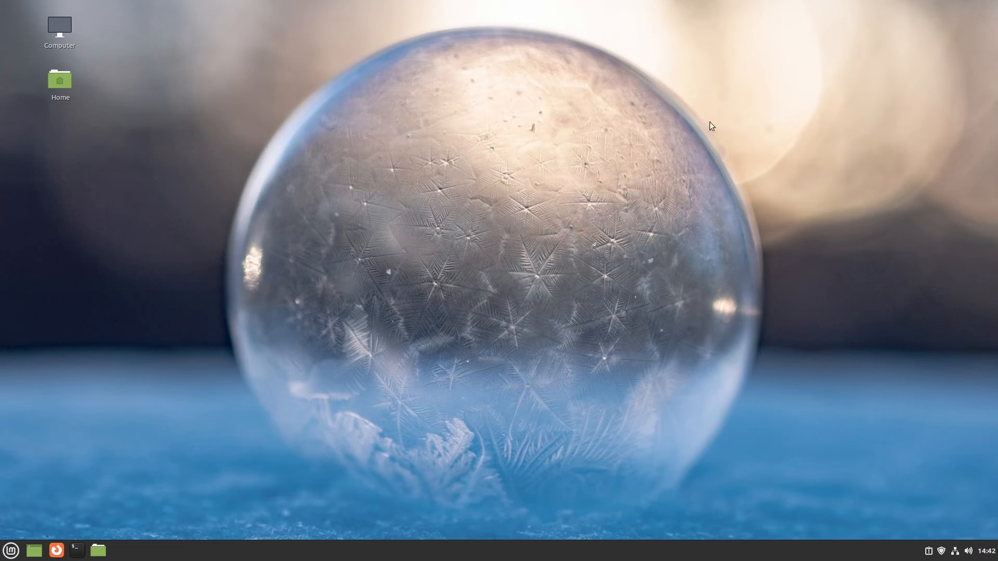
pyautogui.moveTo(658, 333)
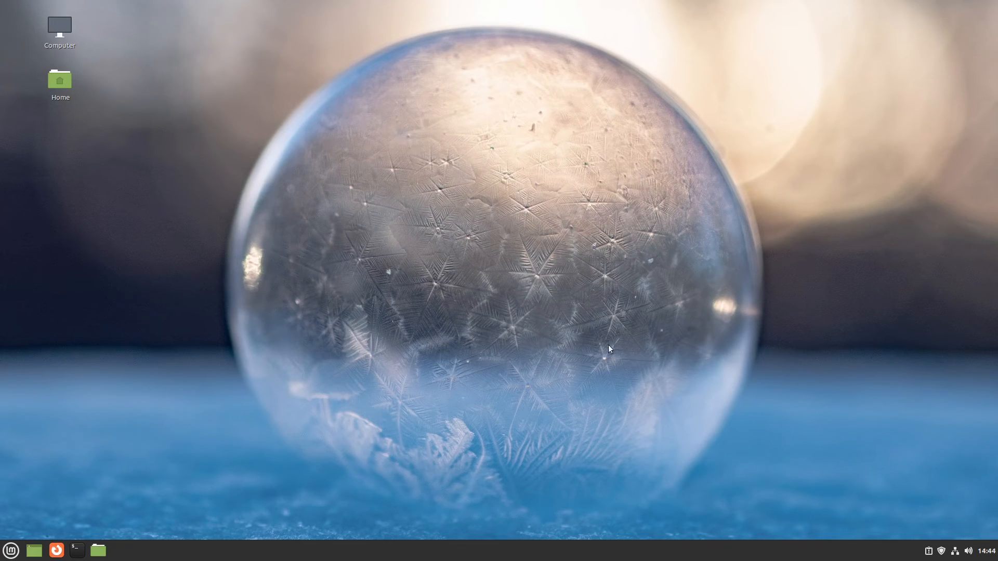
# - Search 'start' in the menu and open Startup Applications to review autostart entries
pyautogui.click(10, 550)
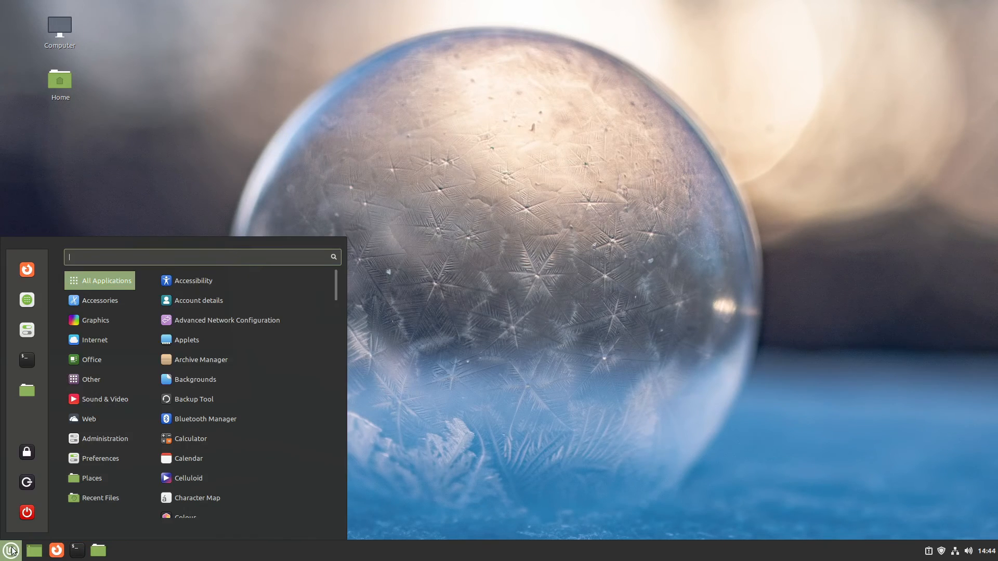
pyautogui.write('start')
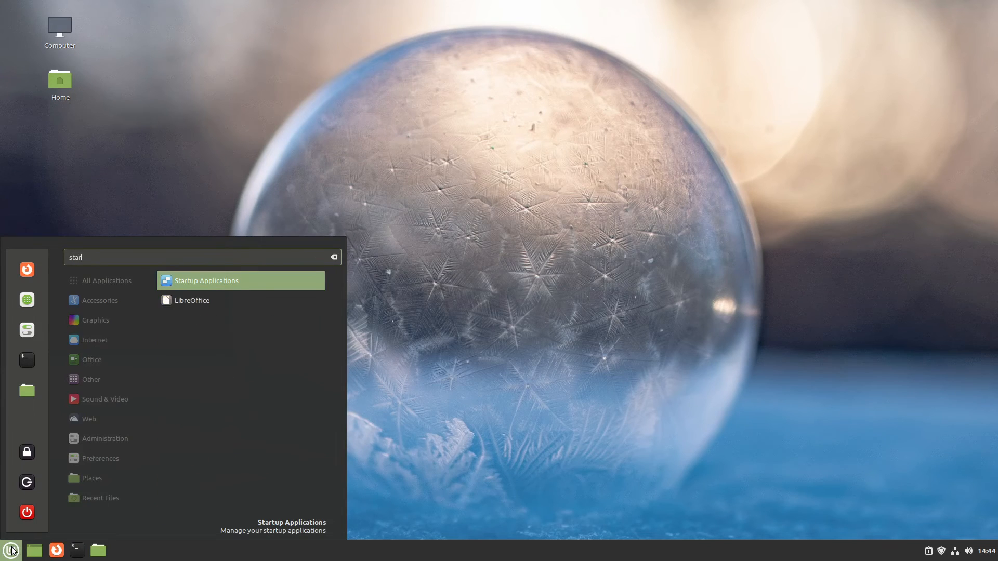
pyautogui.click(205, 280)
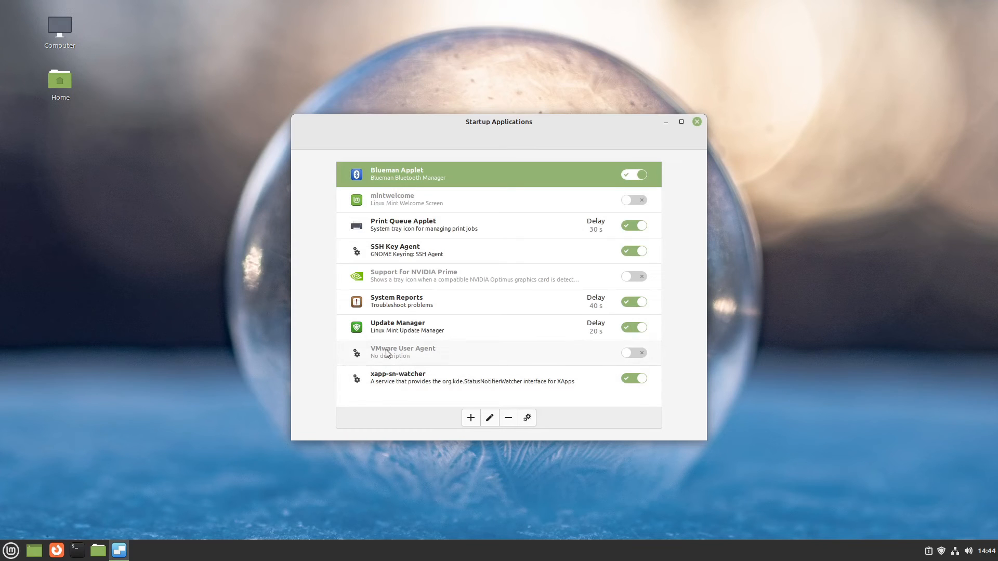
pyautogui.moveTo(396, 284)
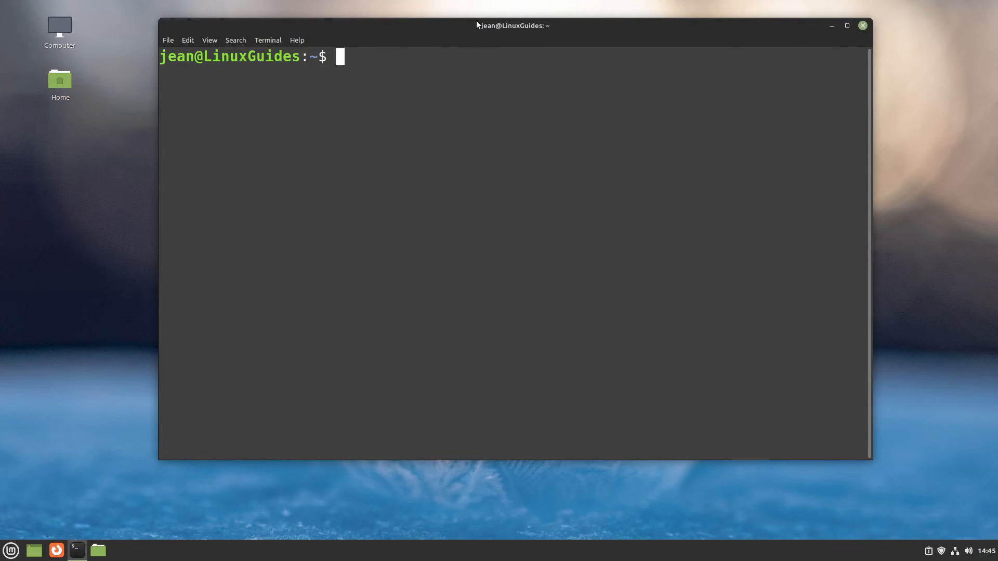
# - Reposition the terminal, run pstree to view the process tree, then type 'docker ps'
pyautogui.moveTo(513, 26); pyautogui.dragTo(485, 53)
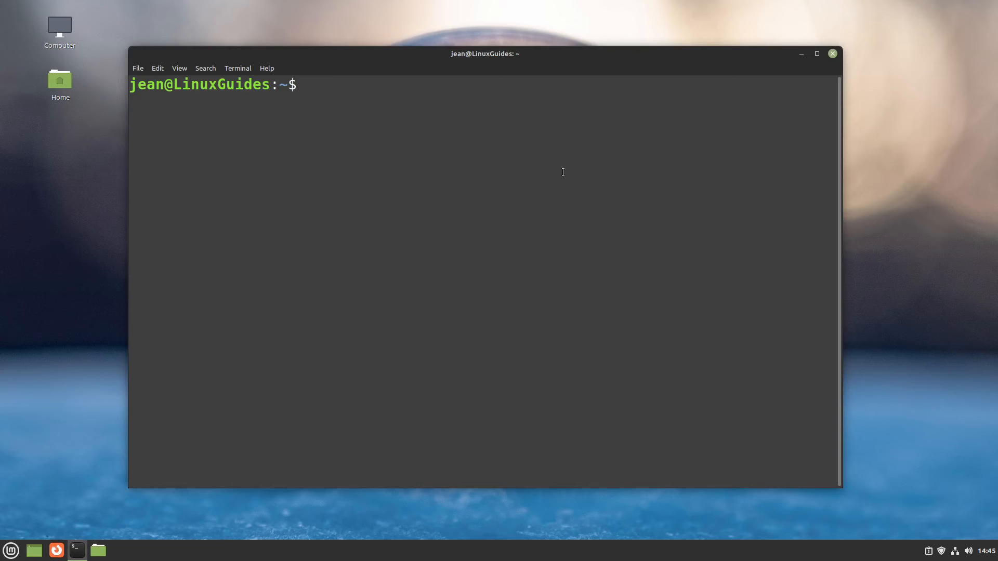
pyautogui.write('pstr')
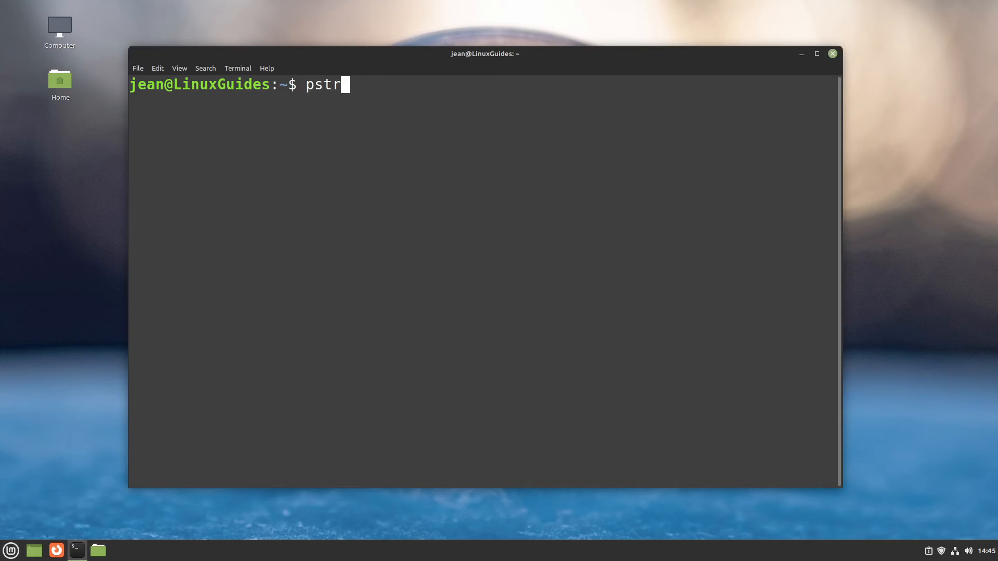
pyautogui.write('ee')
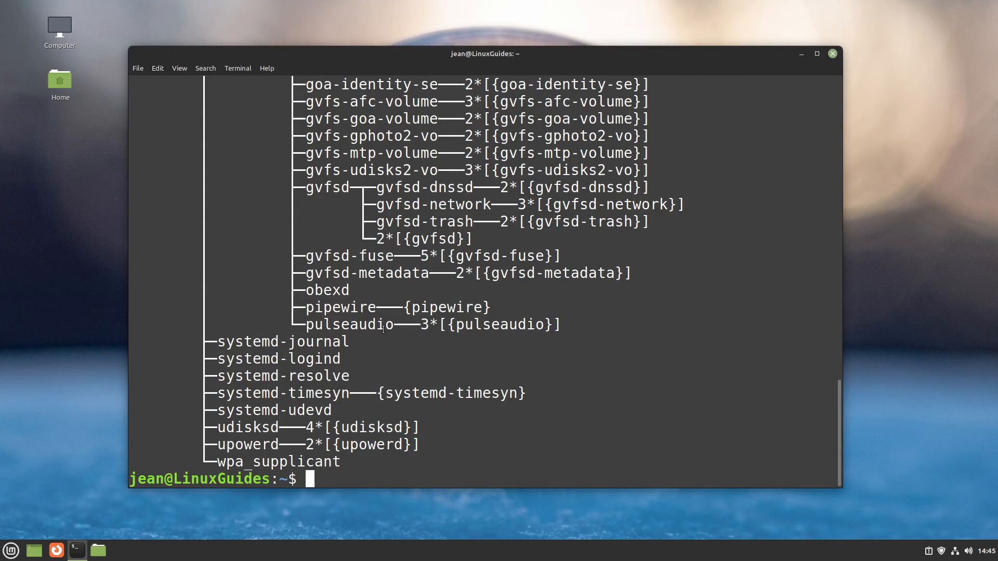
pyautogui.write('docker ps')
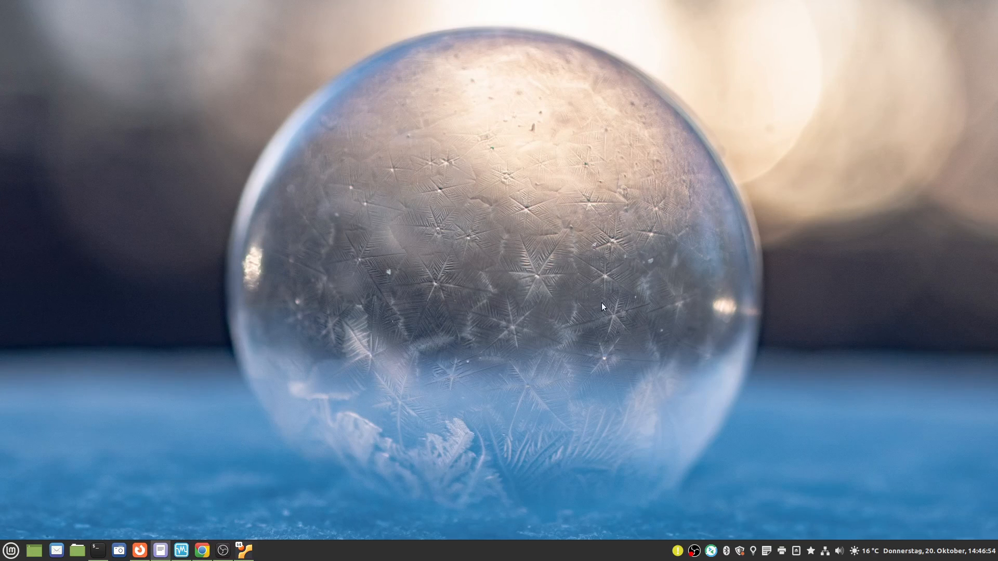
pyautogui.moveTo(609, 323)
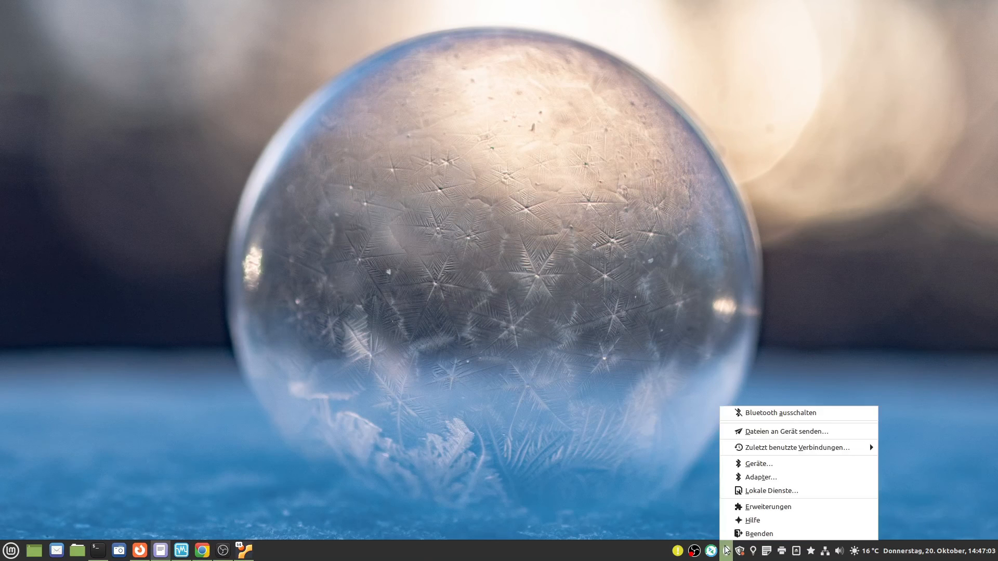
# - Choose 'Bluetooth ausschalten' in the Bluetooth tray applet menu
pyautogui.click(631, 397)
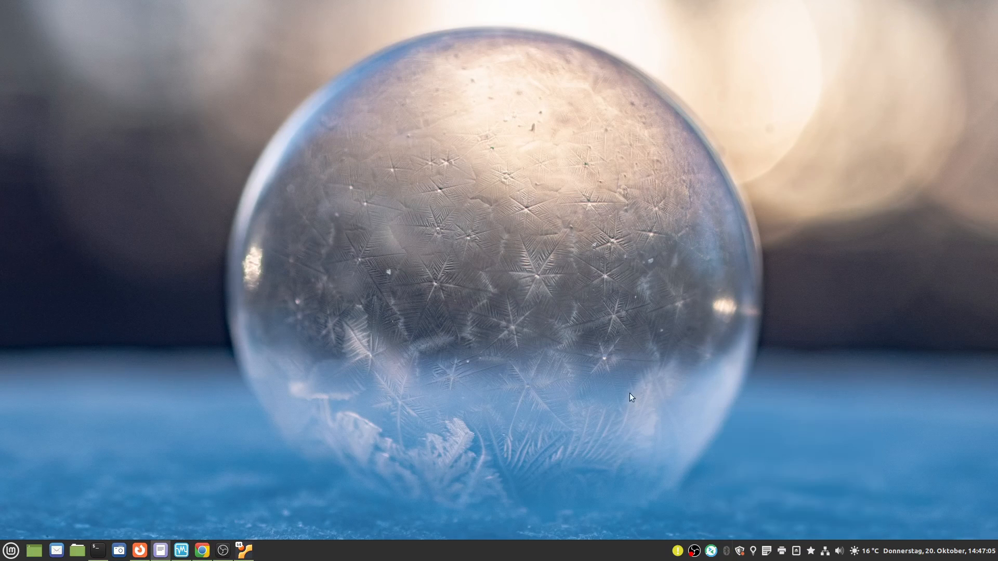